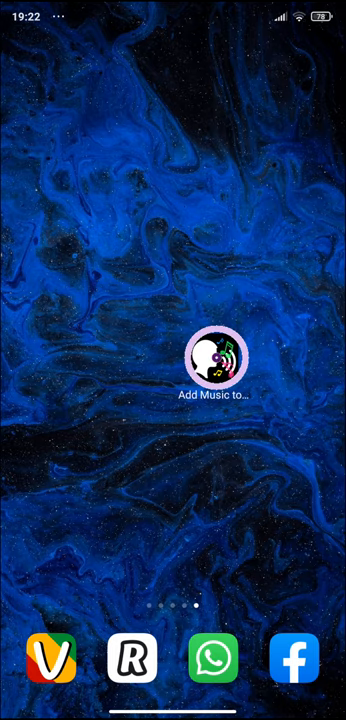
Launch the mixing app and bring up the Record voice screen with its 00:00 timer.
{"action": "left_click", "coordinate": [214, 370]}
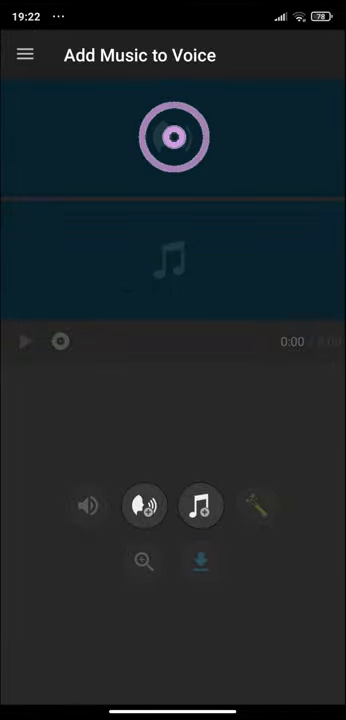
{"action": "left_click", "coordinate": [144, 504]}
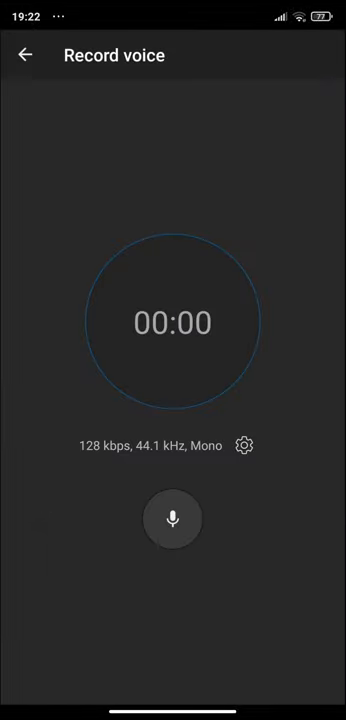
Record about fifteen seconds of spoken voice and stop the capture.
{"action": "left_click", "coordinate": [172, 520]}
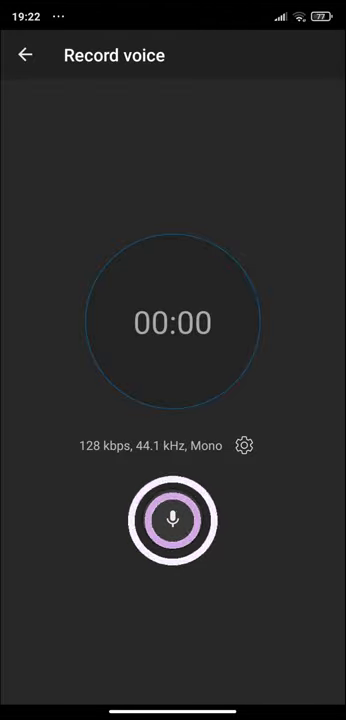
{"action": "left_click", "coordinate": [172, 520]}
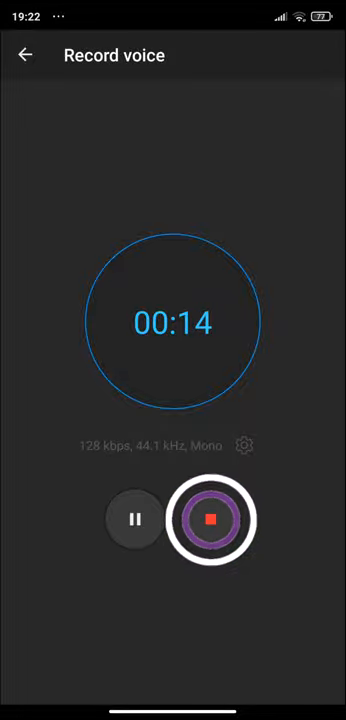
{"action": "left_click", "coordinate": [210, 520]}
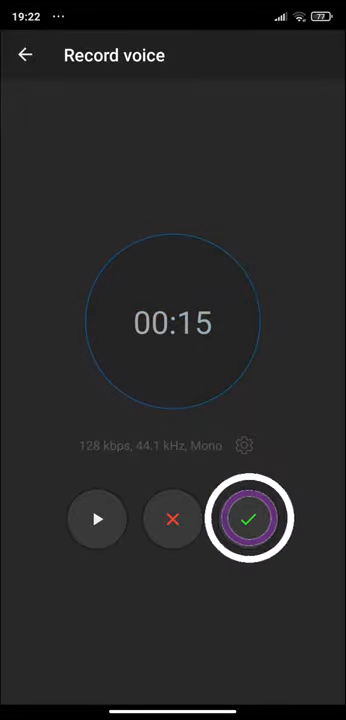
Keep the finished recording and rename it 'podcast 1'.
{"action": "left_click", "coordinate": [246, 518]}
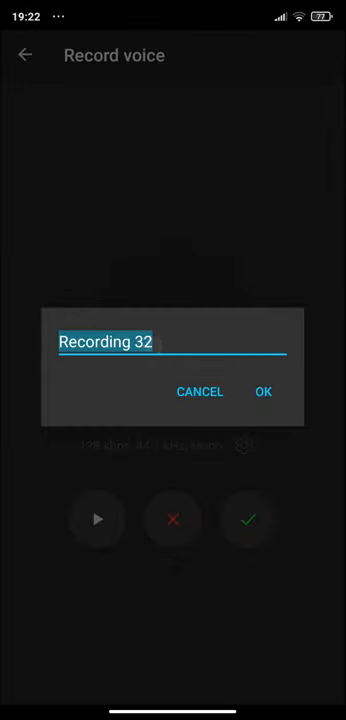
{"action": "left_click", "coordinate": [108, 342]}
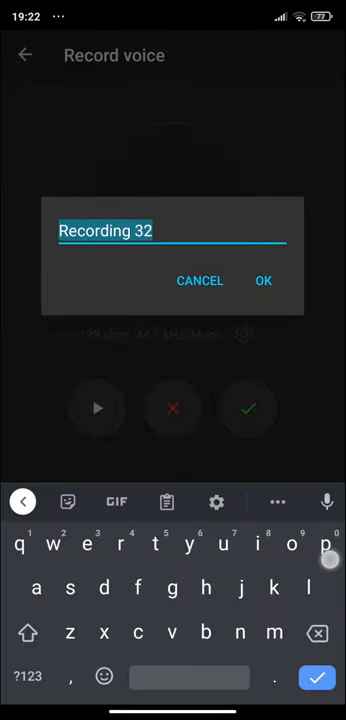
{"action": "type", "text": "podcast"}
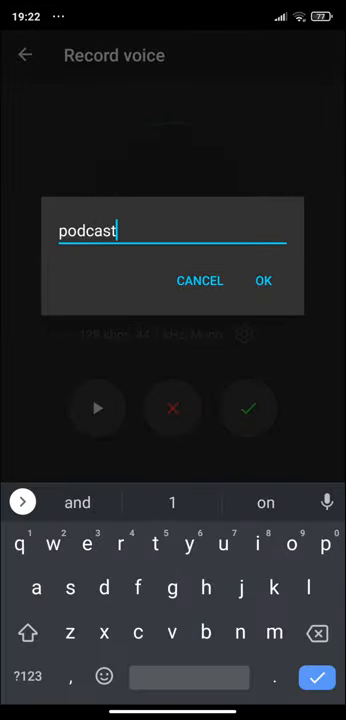
{"action": "type", "text": "1"}
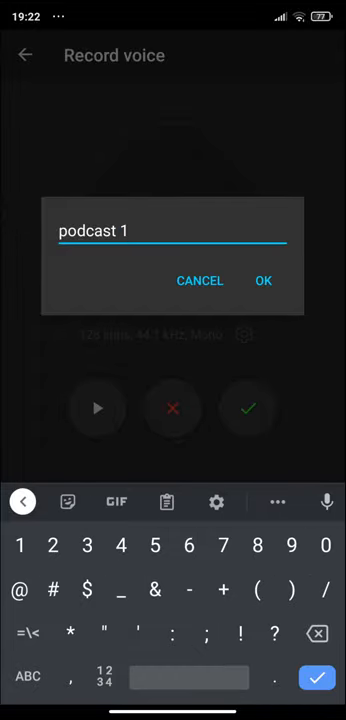
Confirm the name, placing the 17-second voice track on the timeline, and preview its opening.
{"action": "left_click", "coordinate": [264, 280]}
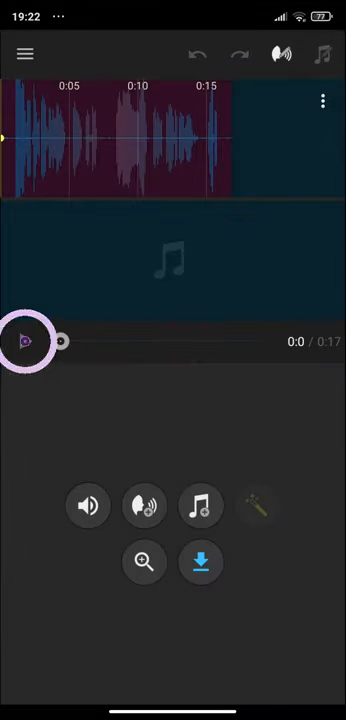
{"action": "left_click", "coordinate": [26, 340]}
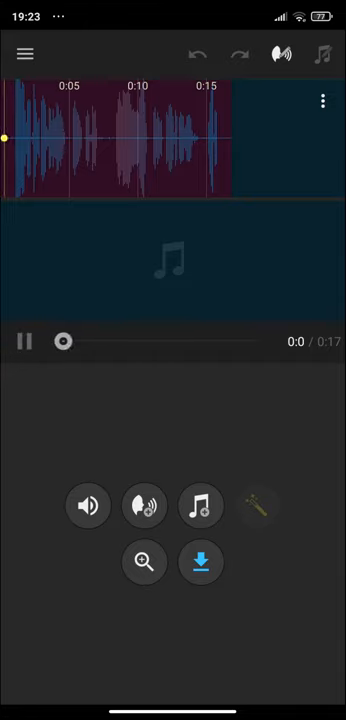
{"action": "left_click", "coordinate": [24, 340]}
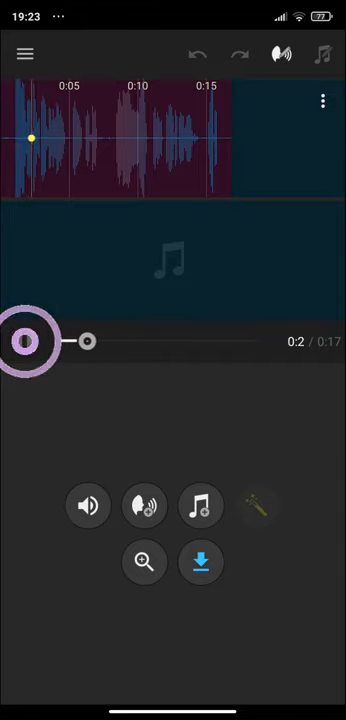
{"action": "left_click", "coordinate": [26, 340]}
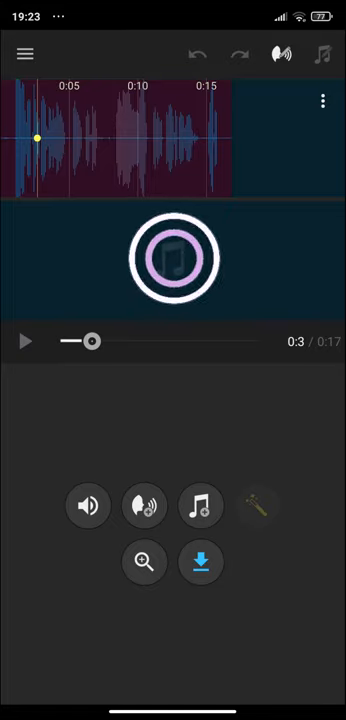
Search the song list for 'ins' and add the song as a music track beneath the voice.
{"action": "left_click", "coordinate": [200, 504]}
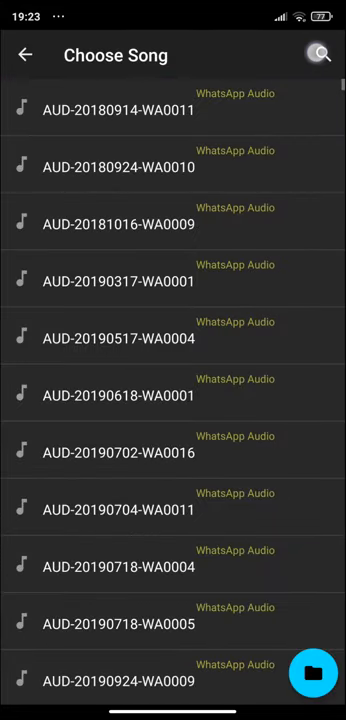
{"action": "left_click", "coordinate": [320, 56]}
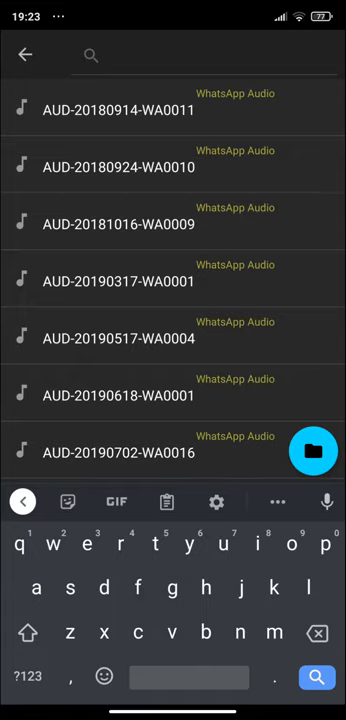
{"action": "type", "text": "ins"}
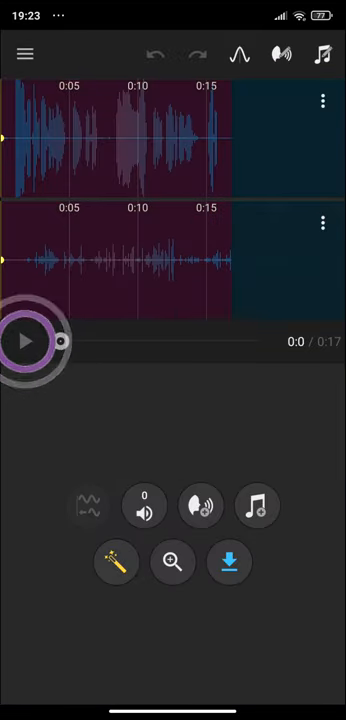
{"action": "left_click", "coordinate": [24, 340]}
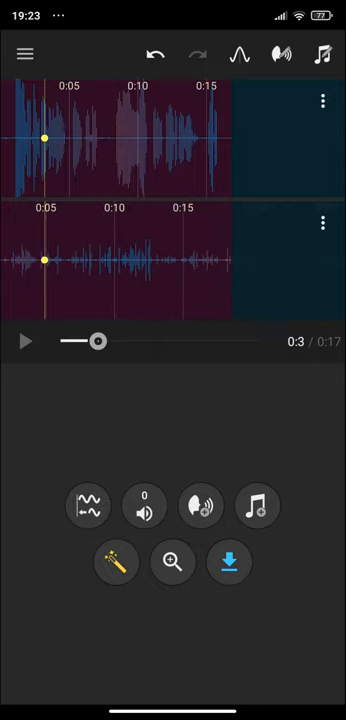
{"action": "left_click", "coordinate": [26, 340]}
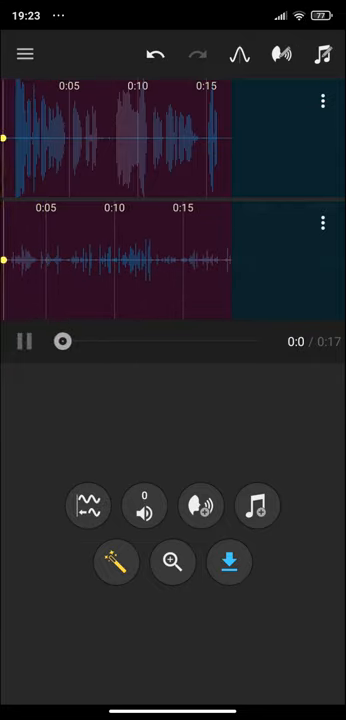
{"action": "left_click", "coordinate": [24, 340]}
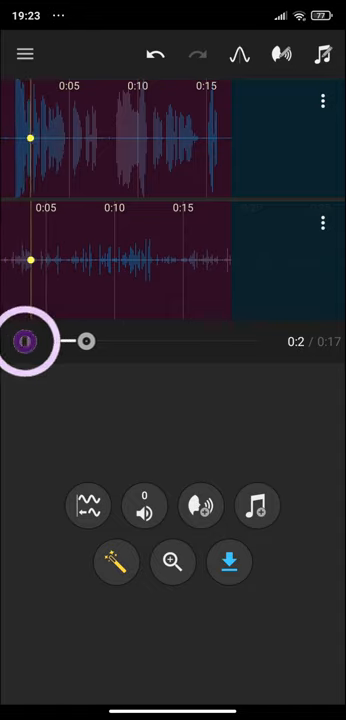
{"action": "left_click", "coordinate": [26, 340]}
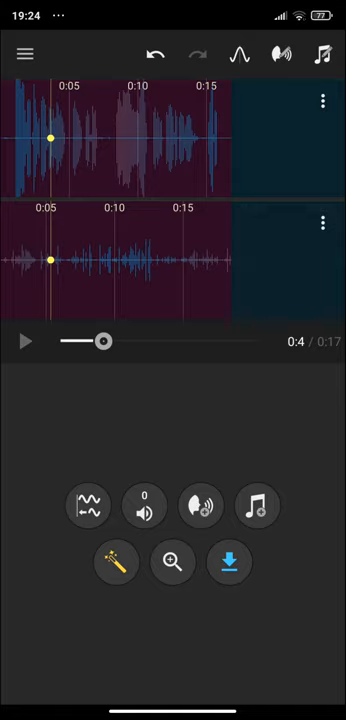
Auto-duck the music under the speech and preview the ducked mix to about twelve seconds.
{"action": "left_click", "coordinate": [116, 560]}
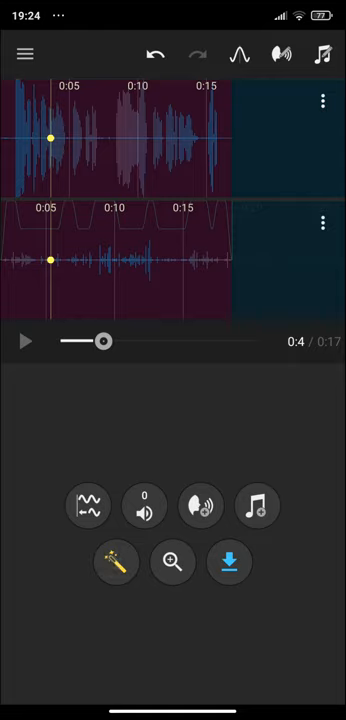
{"action": "left_click_drag", "start_coordinate": [50, 262], "coordinate": [76, 272]}
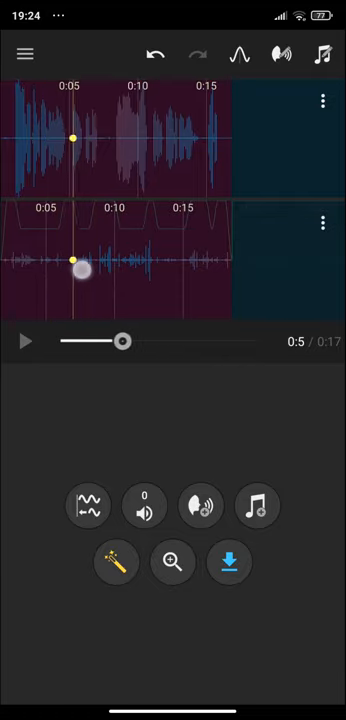
{"action": "left_click_drag", "start_coordinate": [122, 340], "coordinate": [198, 340]}
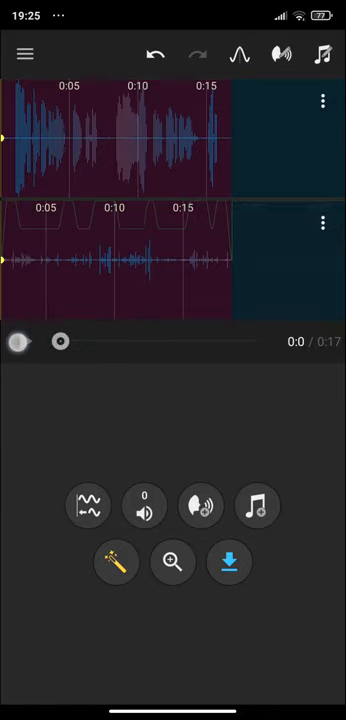
{"action": "left_click", "coordinate": [20, 340]}
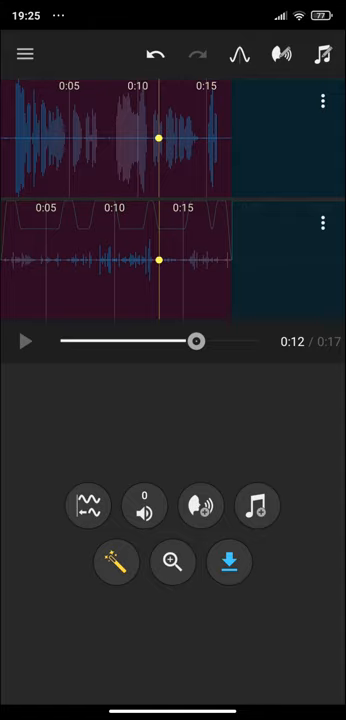
Adjust the music track's volume points near 0:10 and accept the edit.
{"action": "left_click_drag", "start_coordinate": [196, 340], "coordinate": [182, 340]}
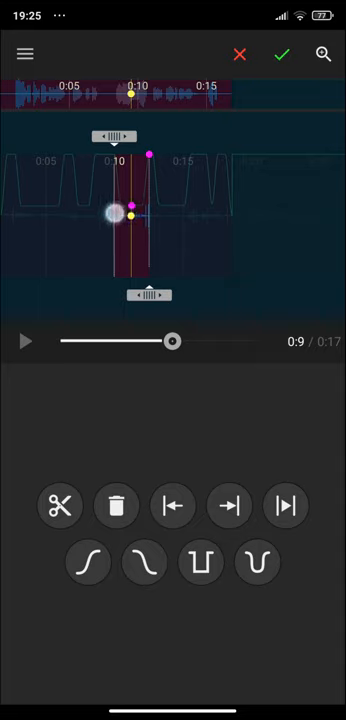
{"action": "left_click", "coordinate": [280, 56]}
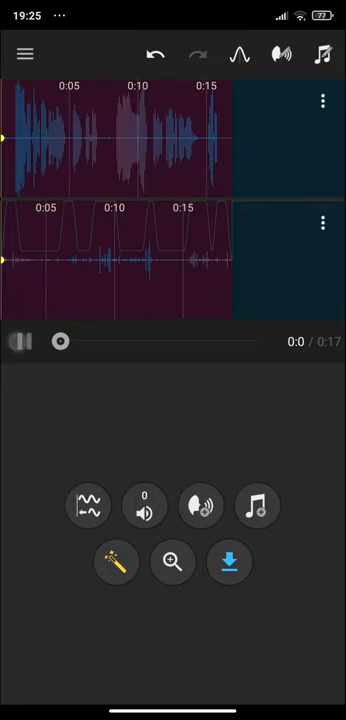
Replay the mix, then export it as m4a file Audio_375387 at 128 kbps.
{"action": "left_click", "coordinate": [20, 340]}
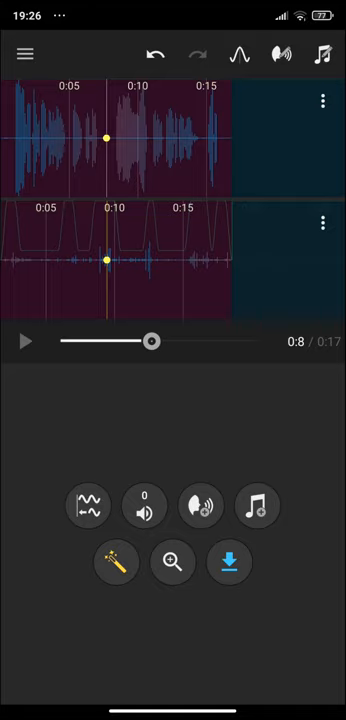
{"action": "left_click", "coordinate": [228, 560]}
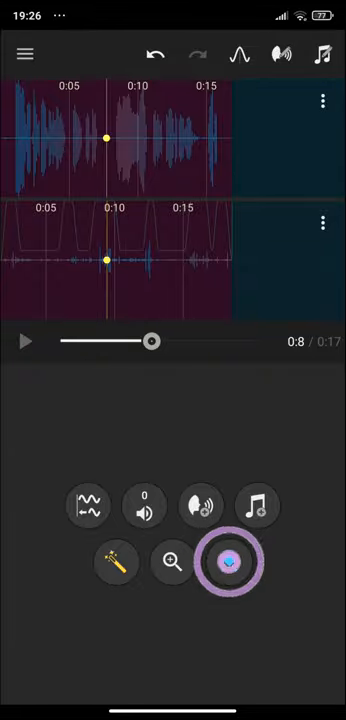
{"action": "left_click", "coordinate": [232, 560]}
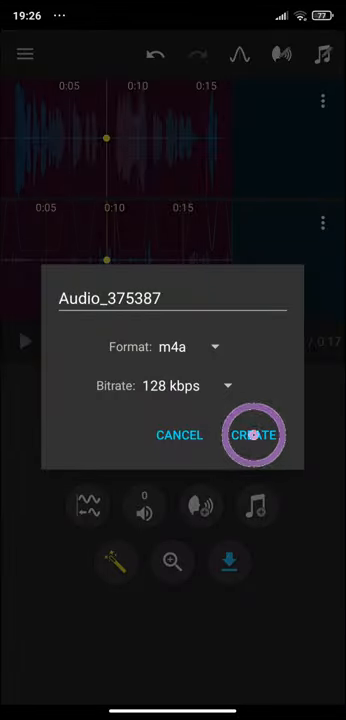
{"action": "left_click", "coordinate": [256, 434]}
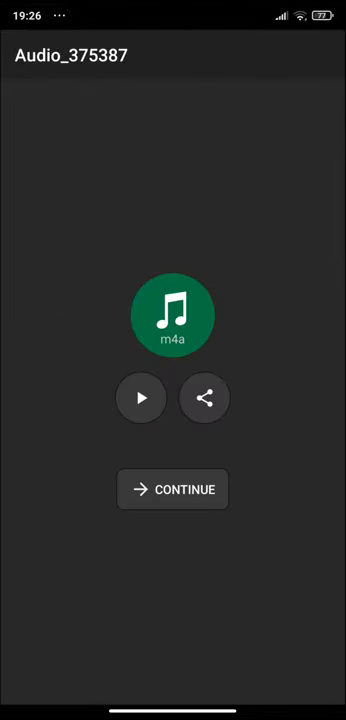
{"action": "left_click", "coordinate": [140, 398]}
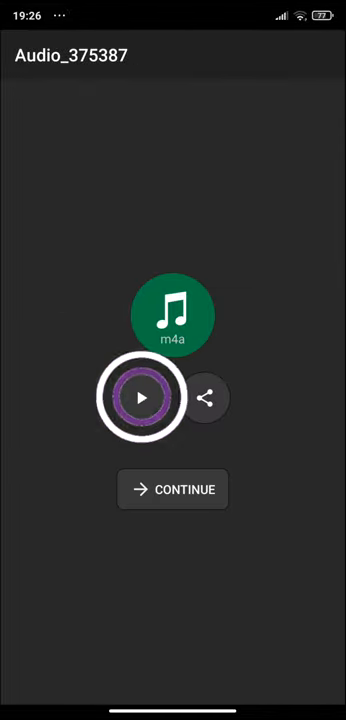
{"action": "left_click", "coordinate": [140, 396]}
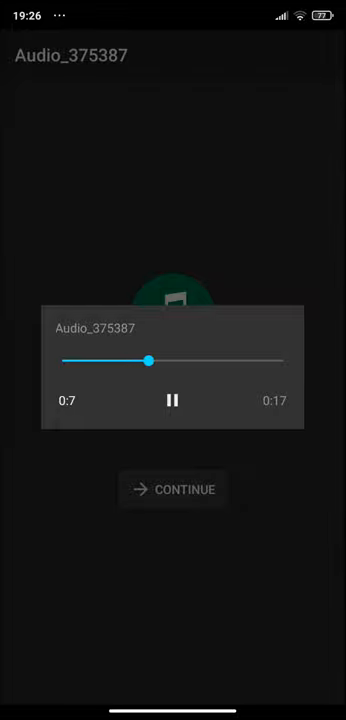
{"action": "left_click", "coordinate": [172, 400]}
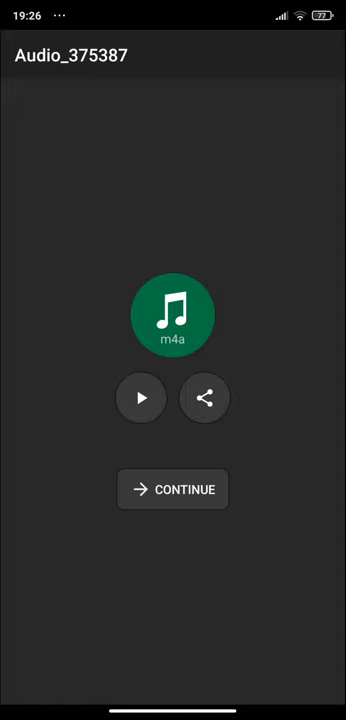